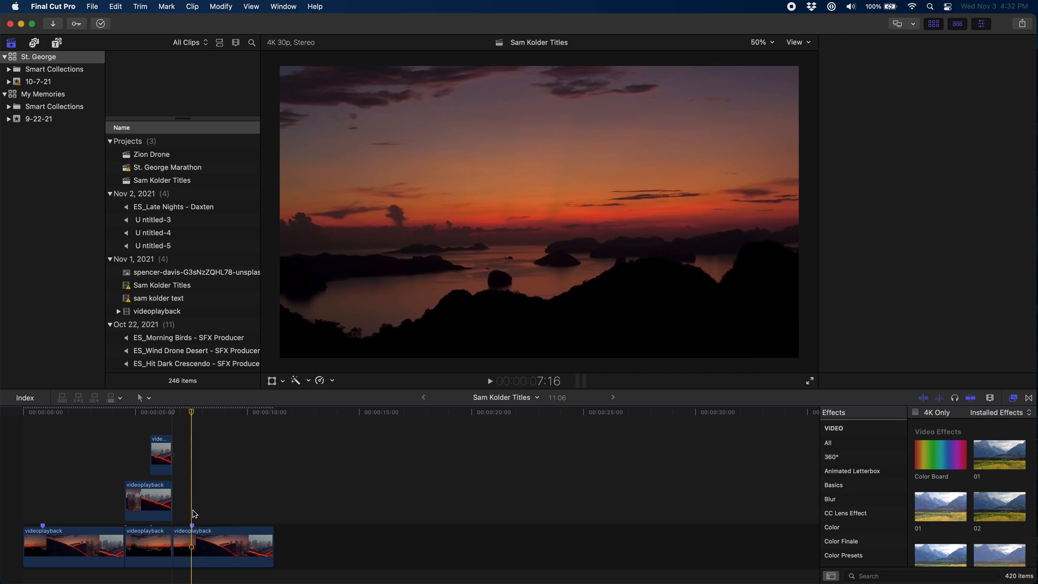
- Blade the last primary storyline clip so a short piece sits under the stacked clips' end
click(222, 546)
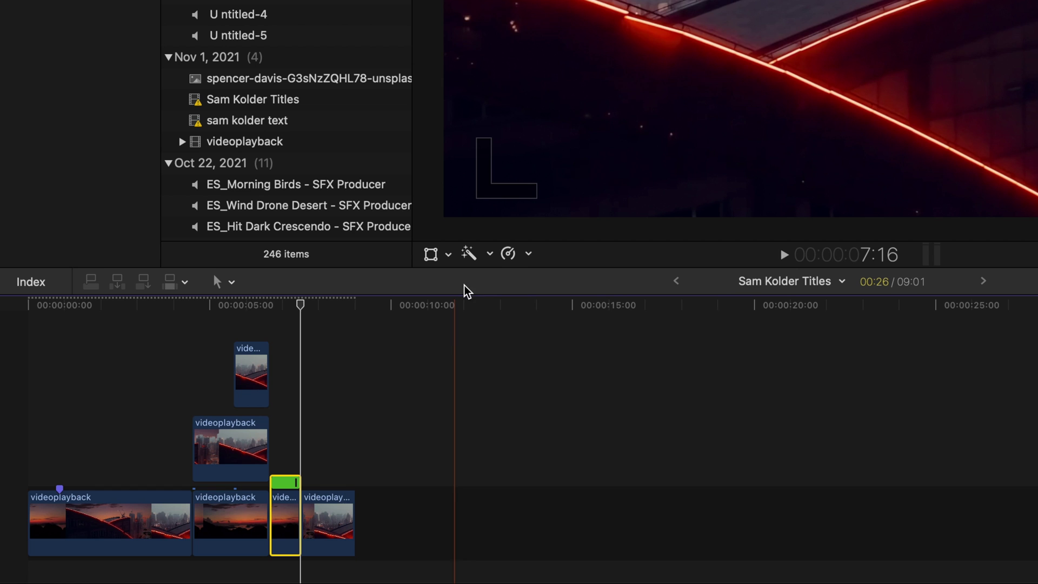
- Retime the short storyline clip to Slow 25% and the connected clip above it to 42%
click(515, 253)
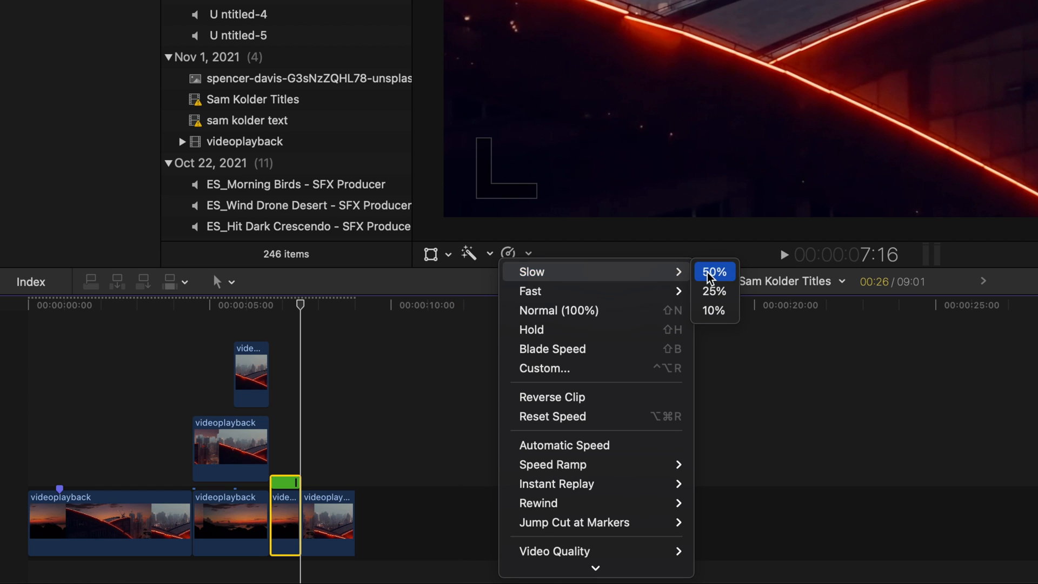
click(713, 291)
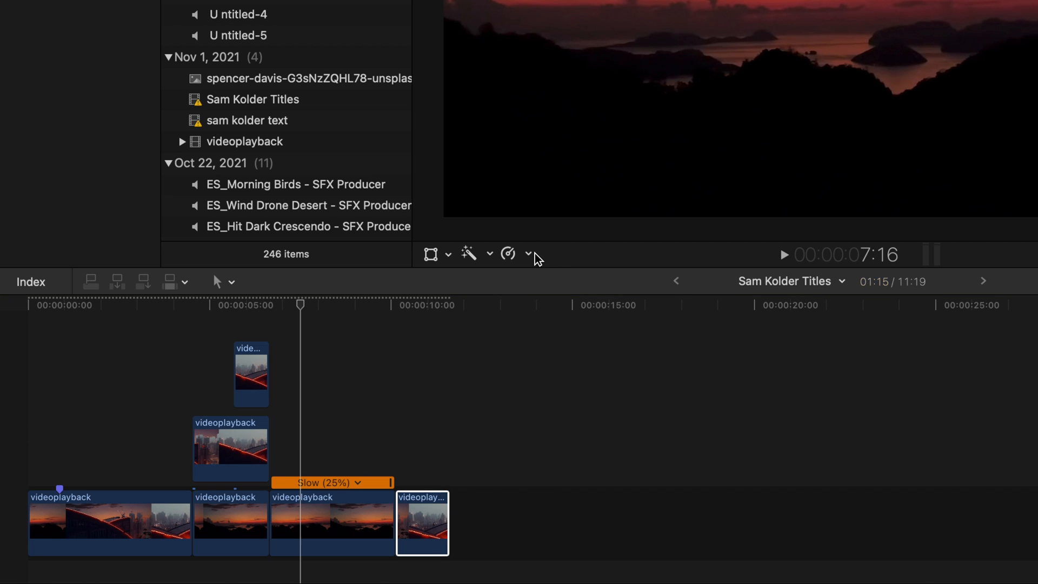
click(528, 253)
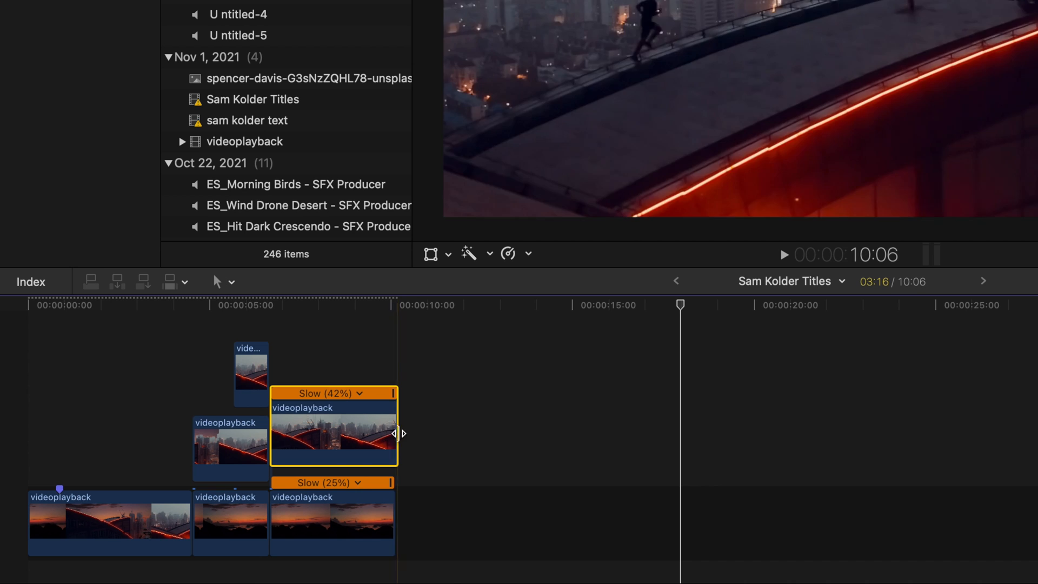
click(317, 305)
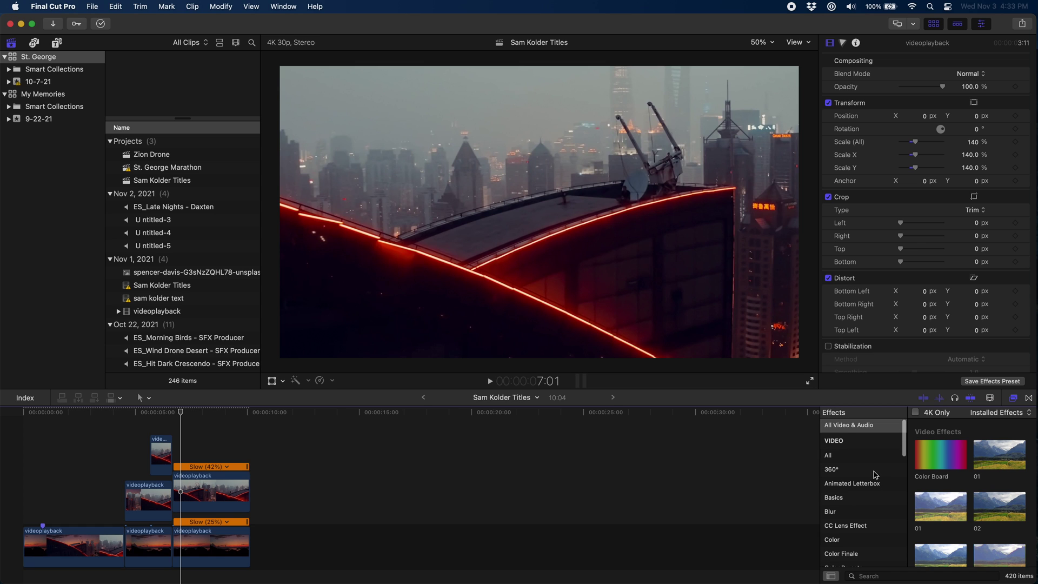
- Search all effects for 'mask' and apply Graduated Mask to the connected city clip
click(851, 455)
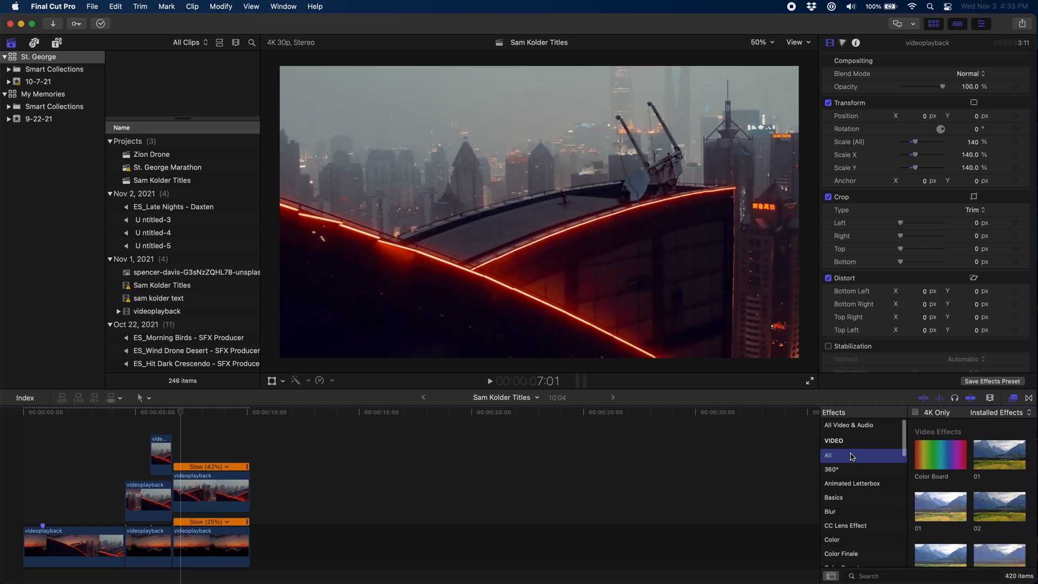
text(mask)
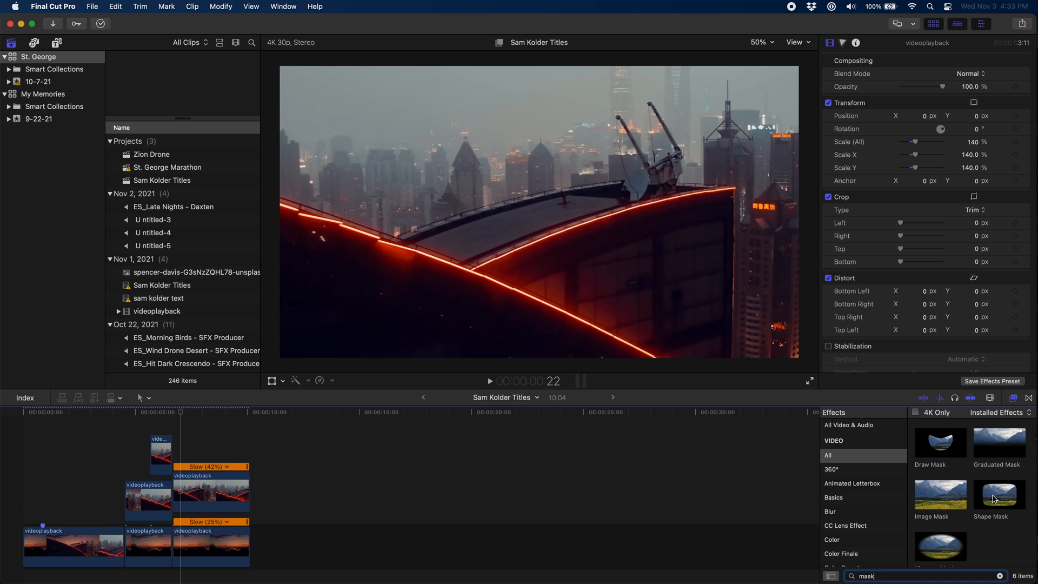
double_click(998, 494)
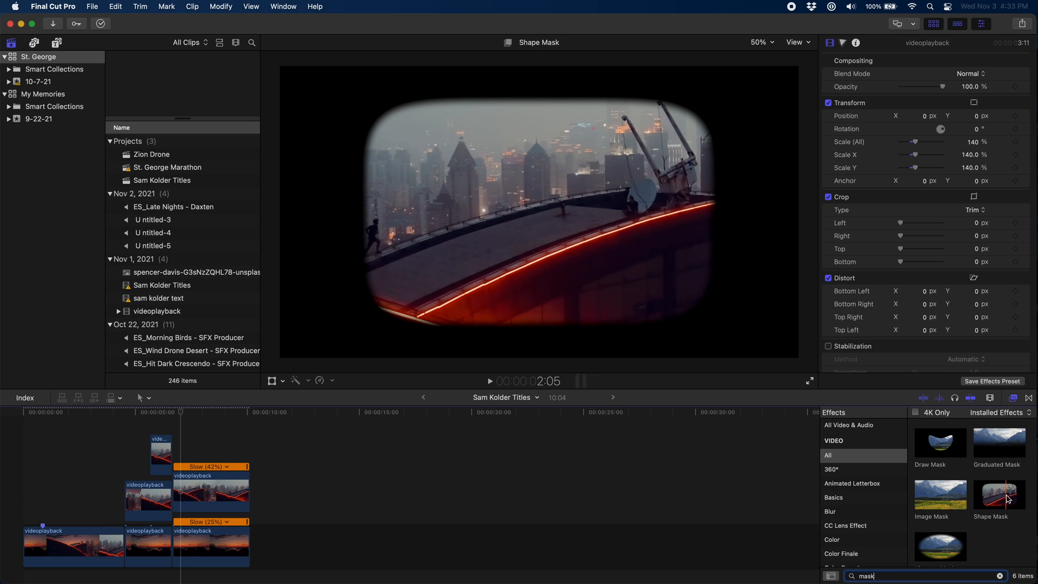
click(997, 443)
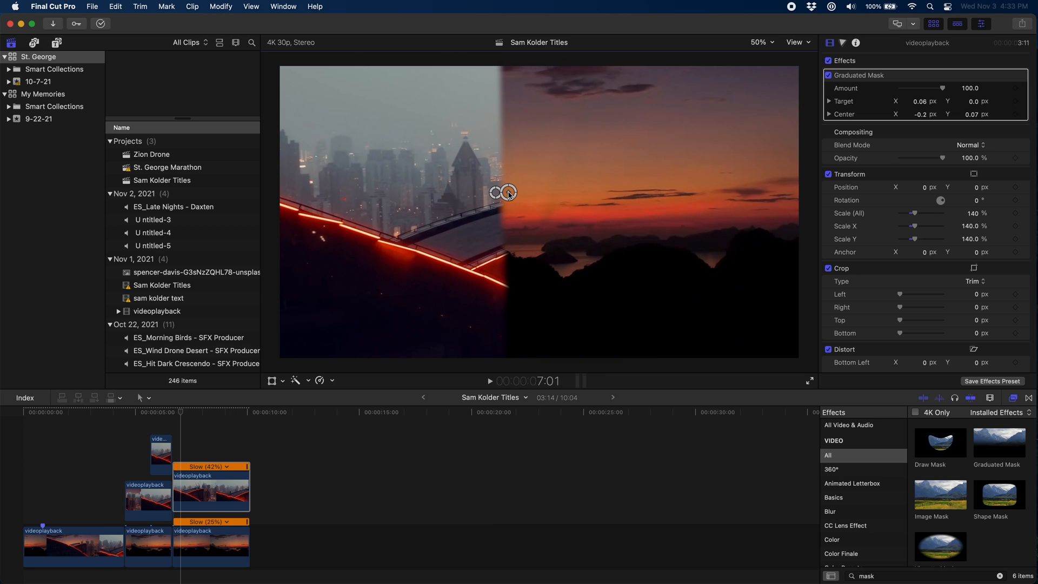
mouse_move(487, 197)
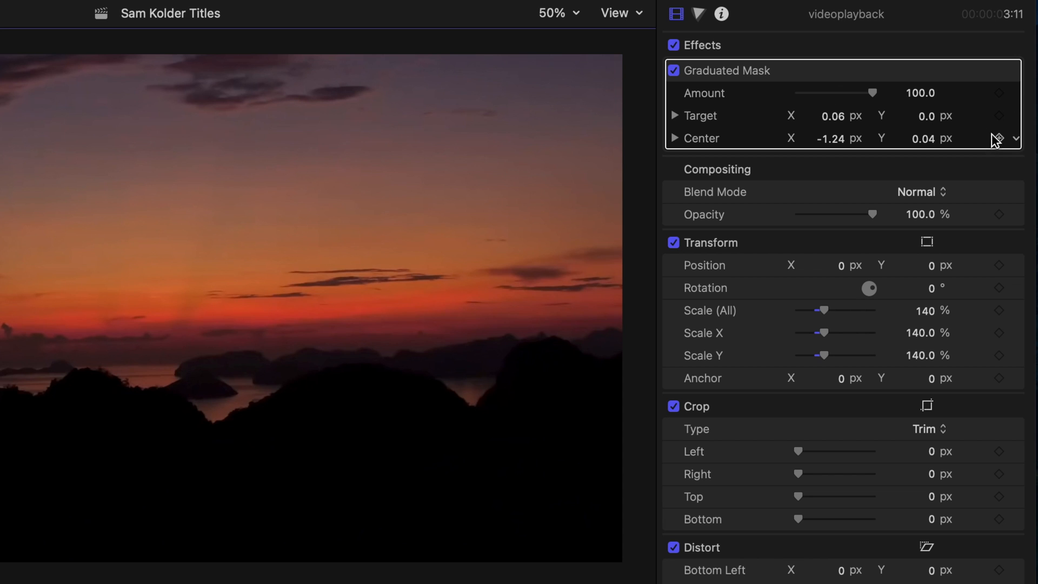
mouse_move(988, 143)
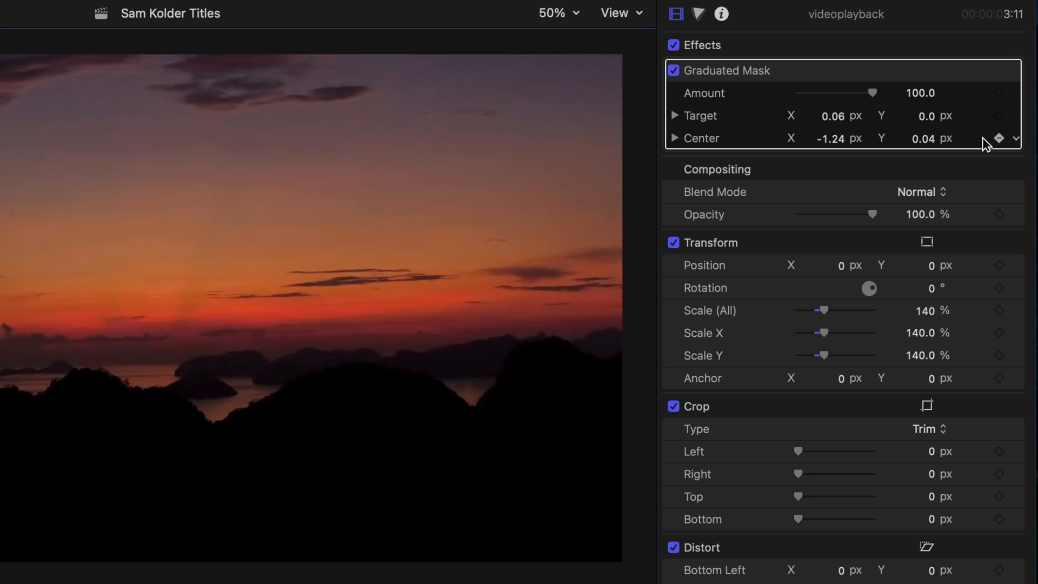
mouse_move(964, 139)
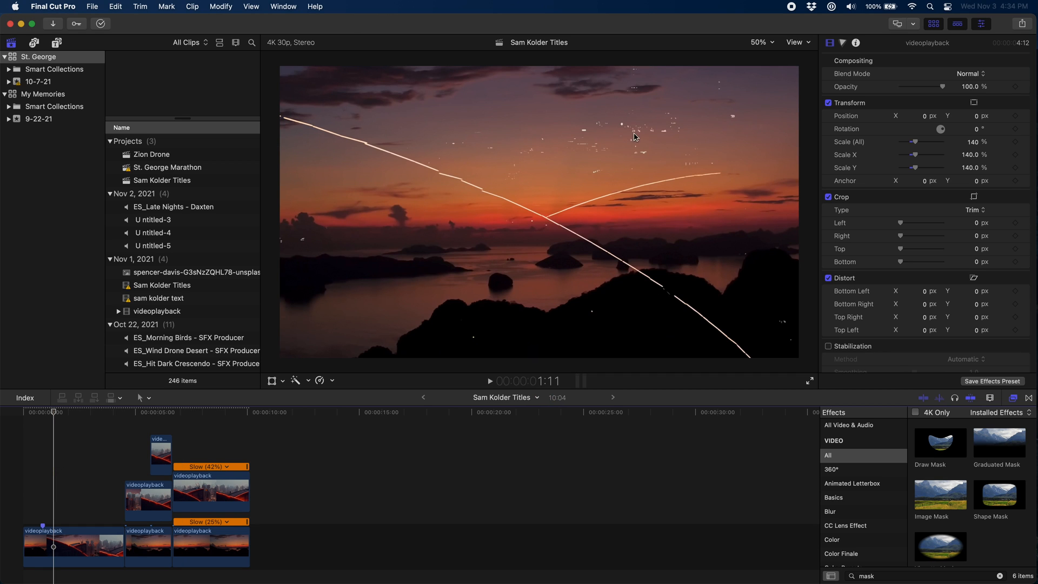
mouse_move(252, 413)
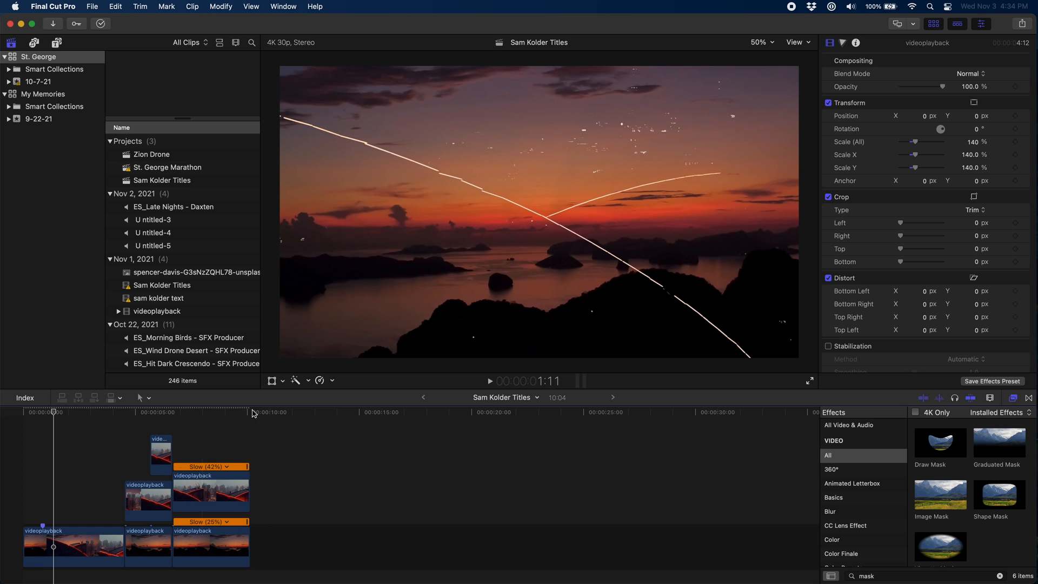
- Move the playhead later in the city clip before keyframing Center X to 0.3
click(185, 450)
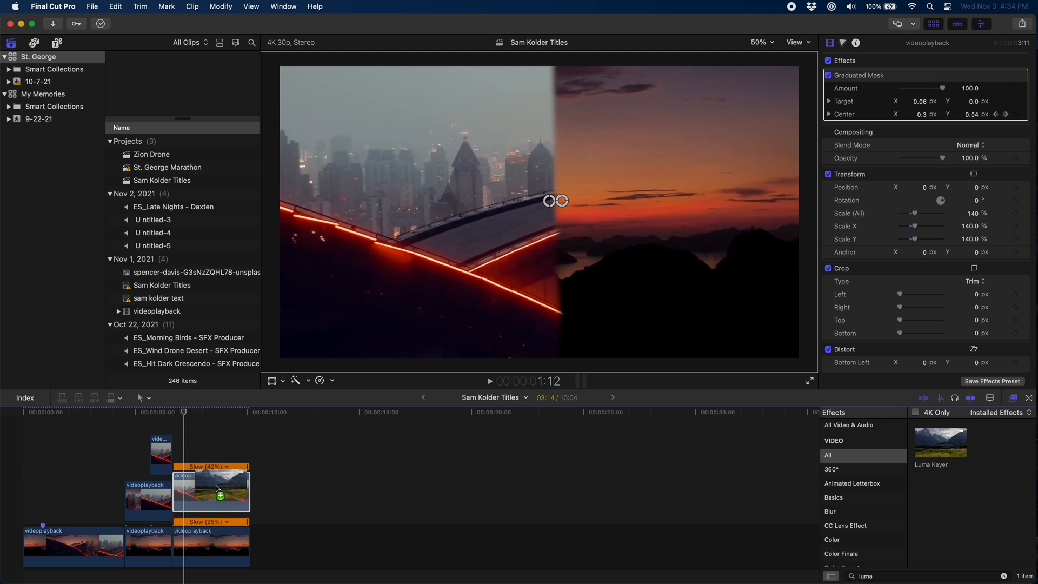
- Apply Luma Keyer to the city clip, keep only bright neon lines, and play back from the transition start
double_click(940, 442)
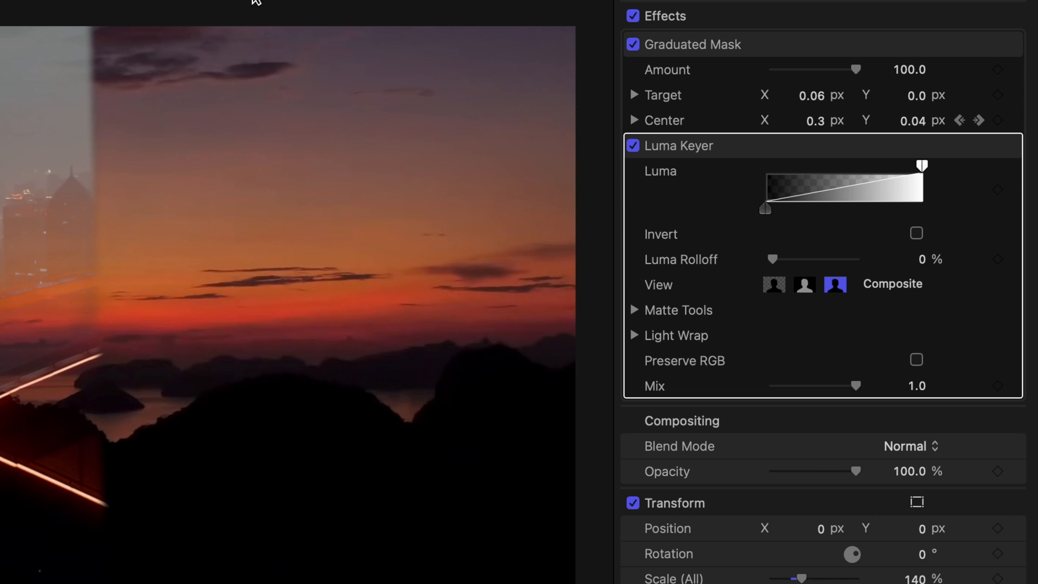
mouse_move(507, 132)
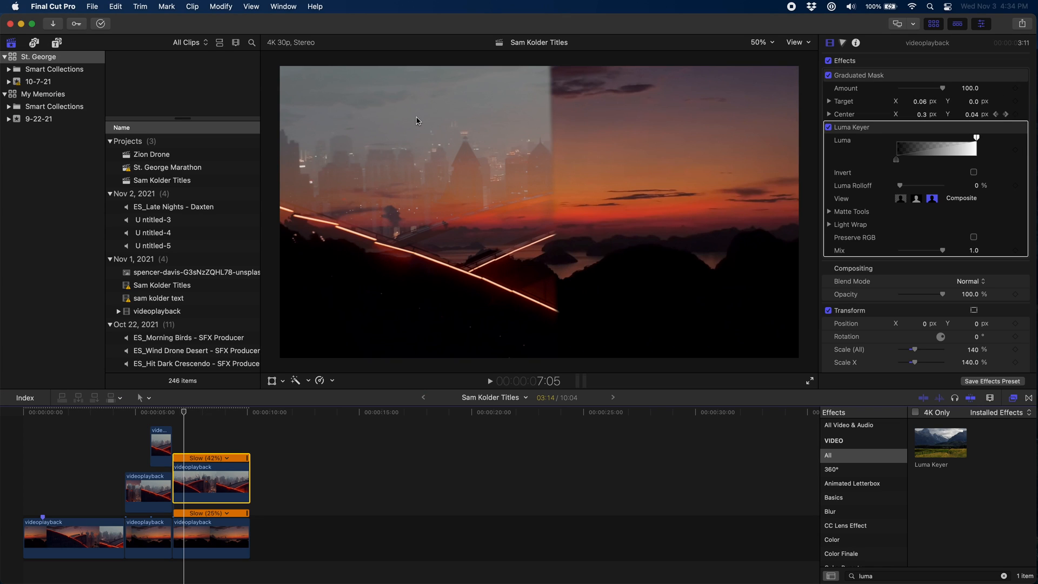
mouse_move(407, 107)
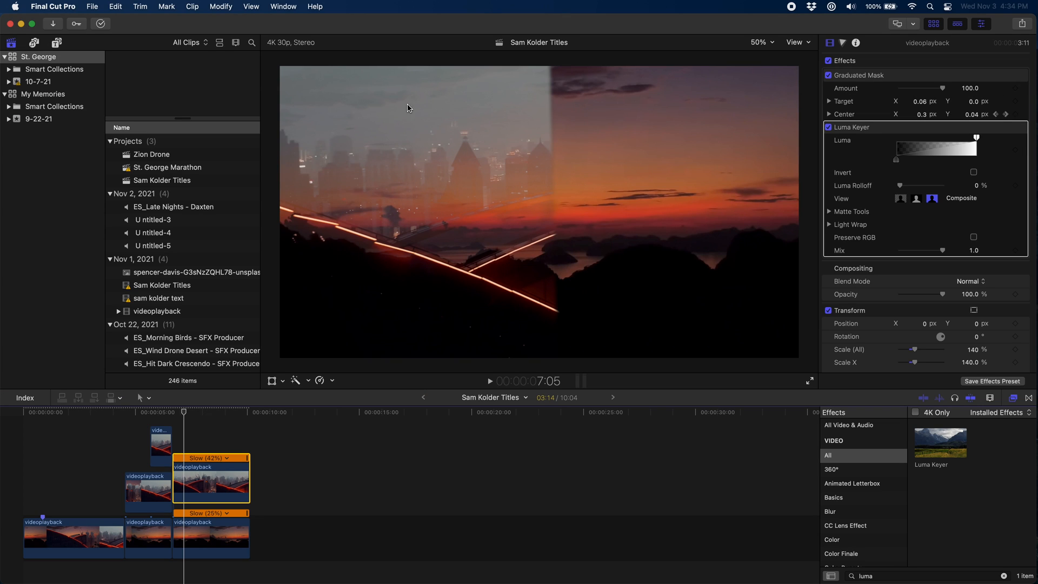
mouse_move(942, 132)
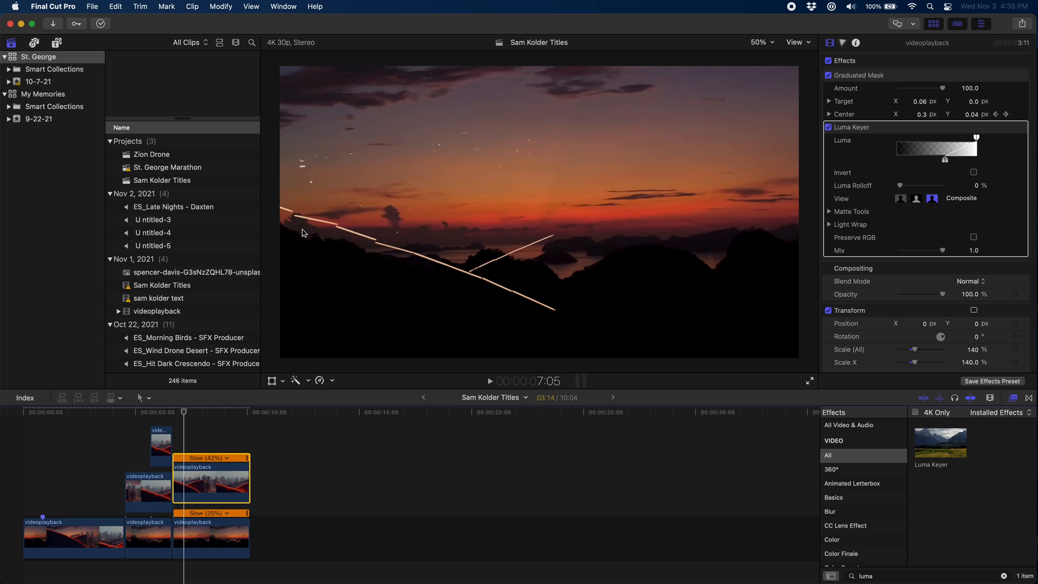
mouse_move(512, 222)
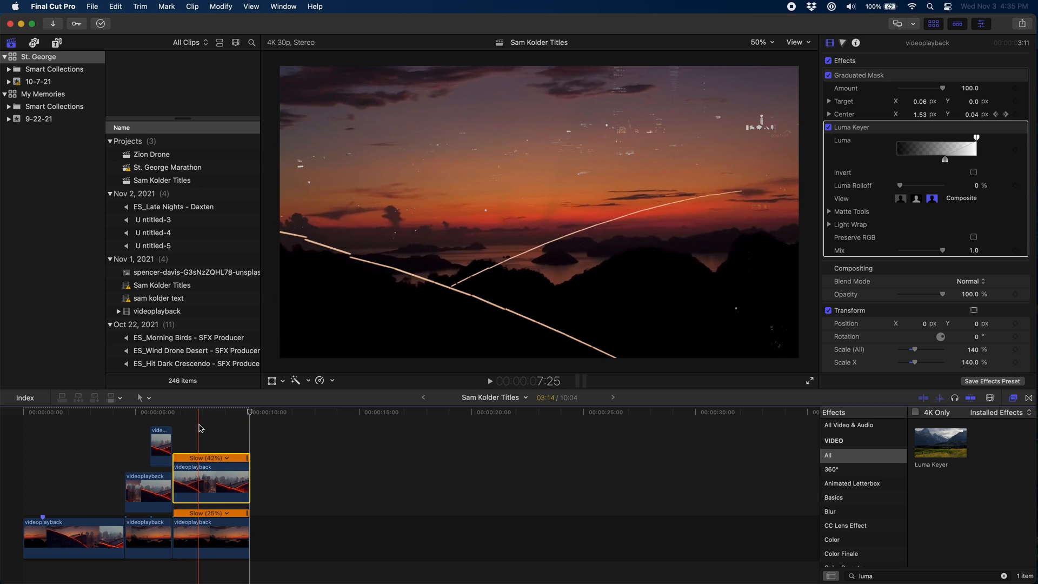
click(157, 438)
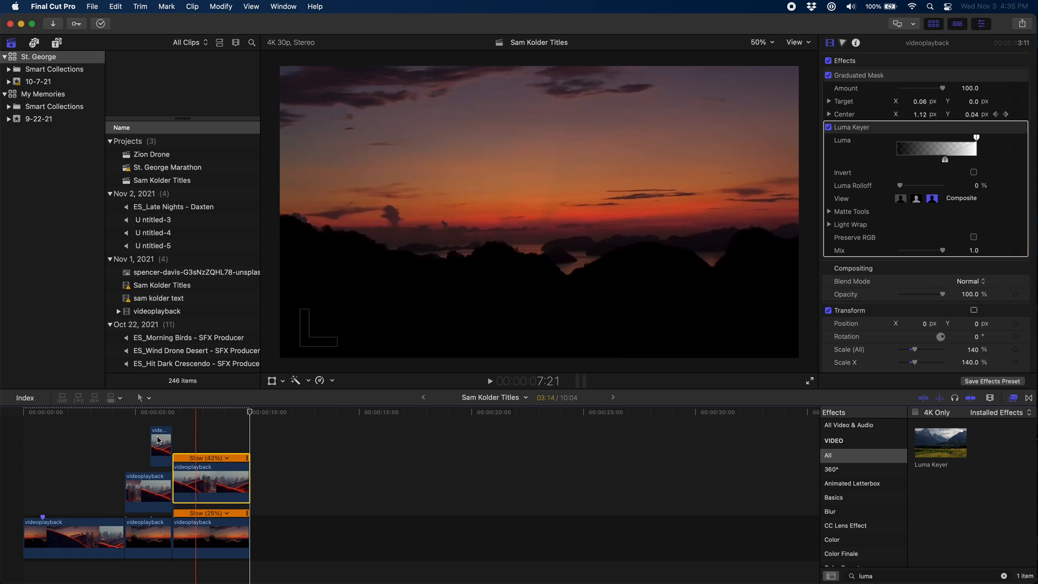
click(53, 463)
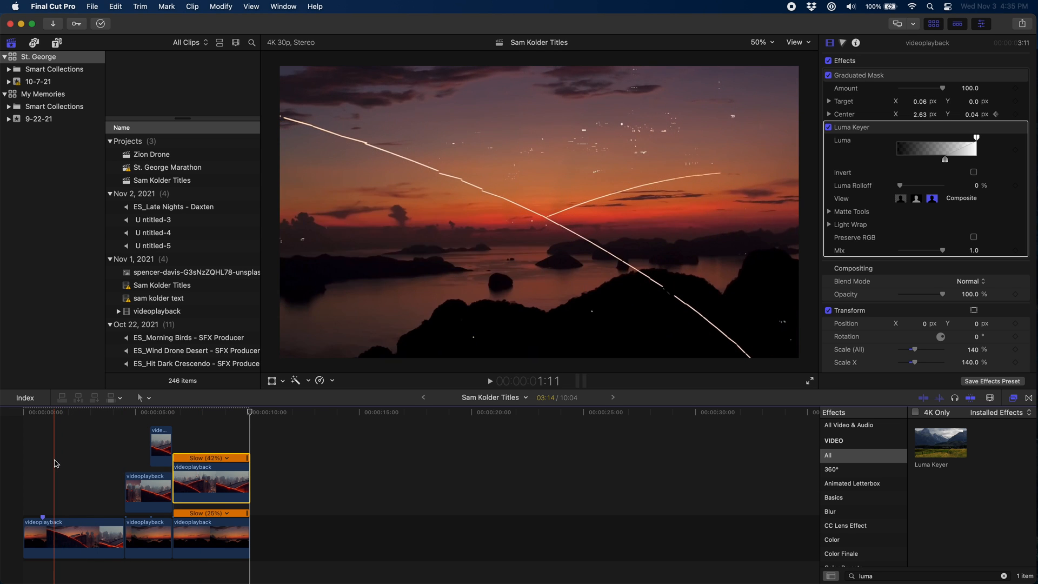
key(space)
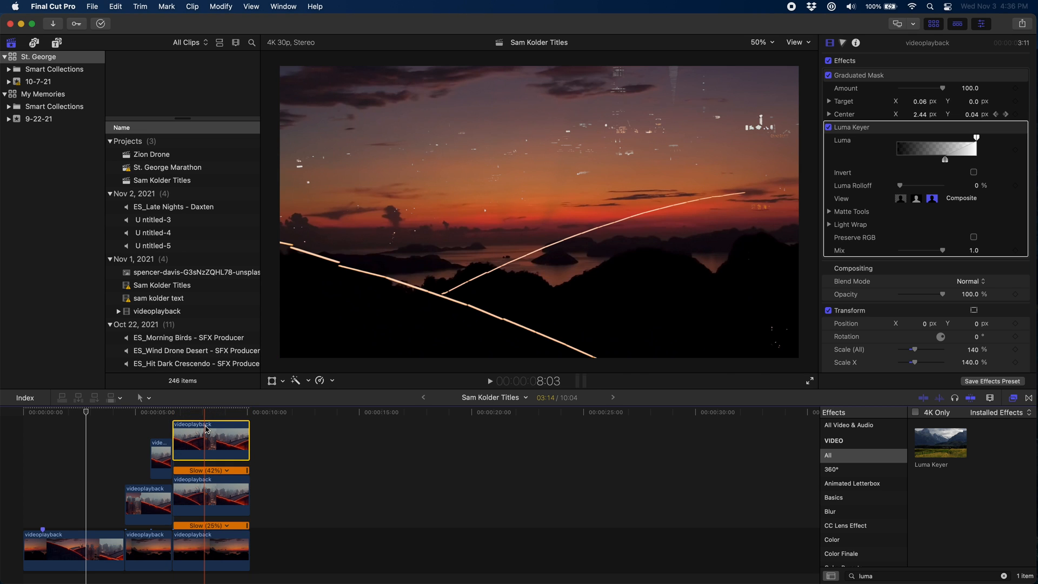
- Select the city clip to copy onto a higher layer and keyframe its Luma Keyer range
click(172, 412)
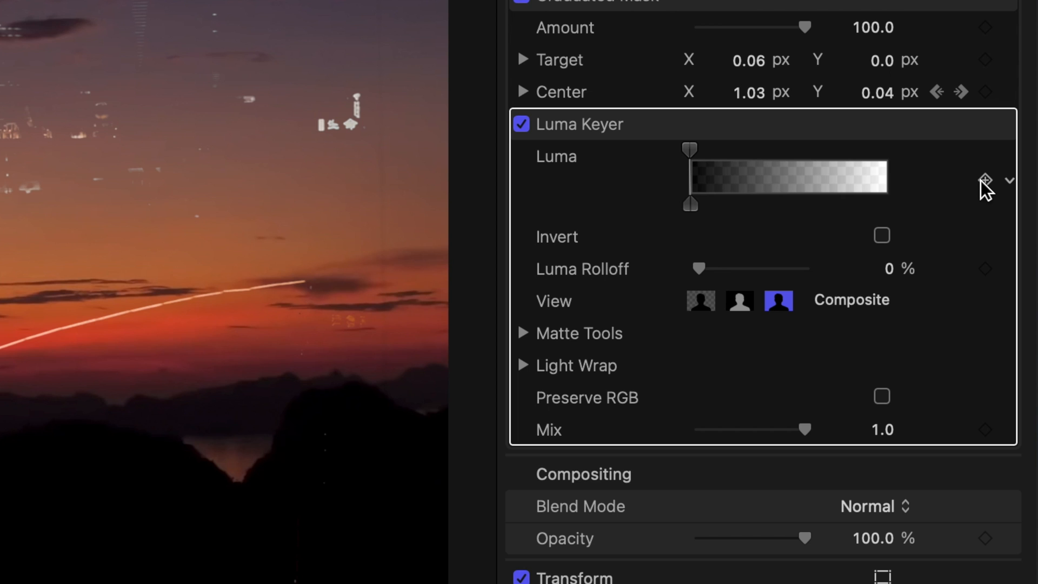
mouse_move(929, 209)
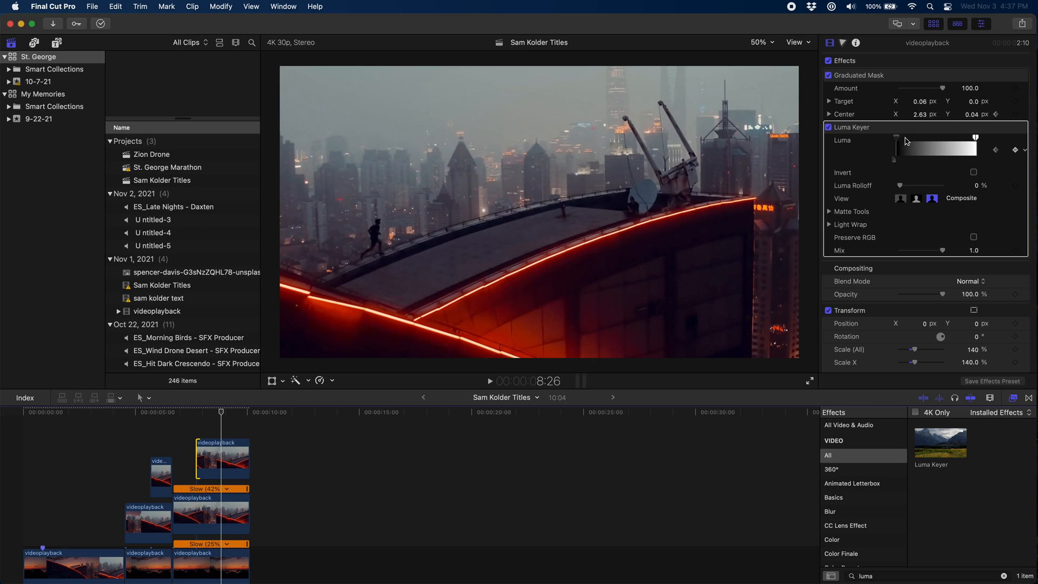
mouse_move(890, 141)
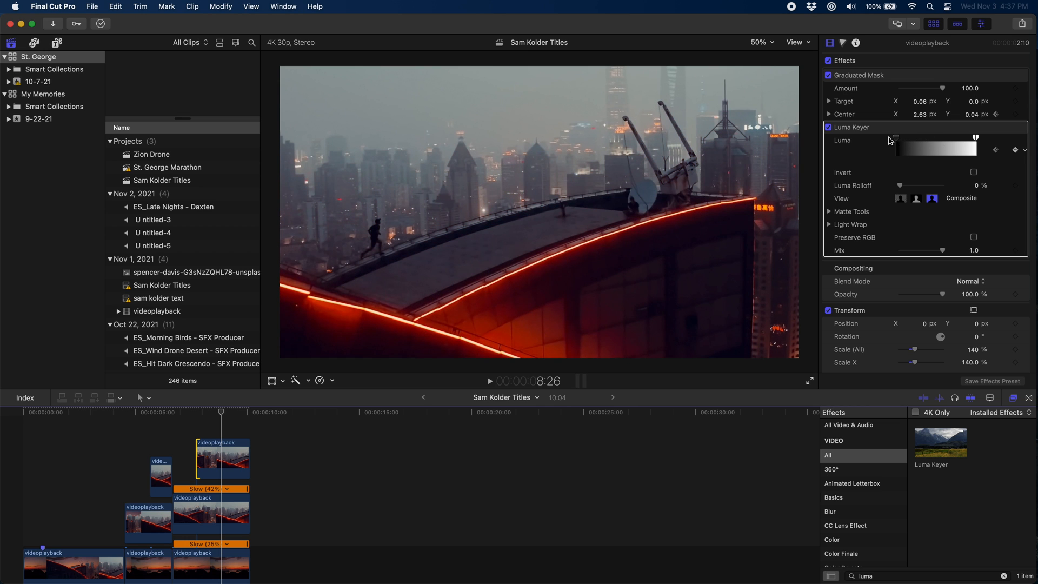
- Select the top city copy and move later to add a second Luma Keyer keyframe
click(172, 412)
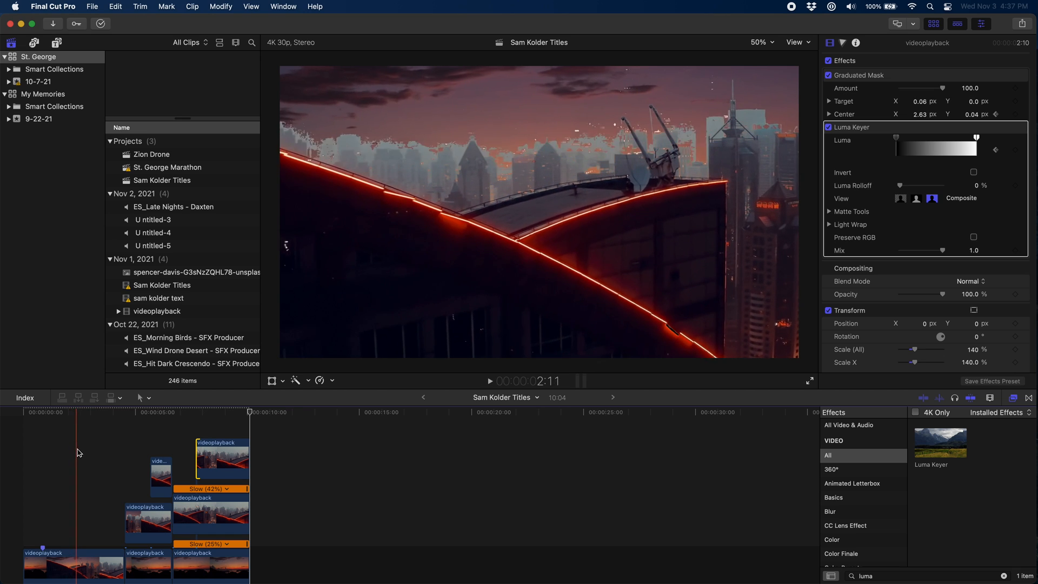
click(207, 423)
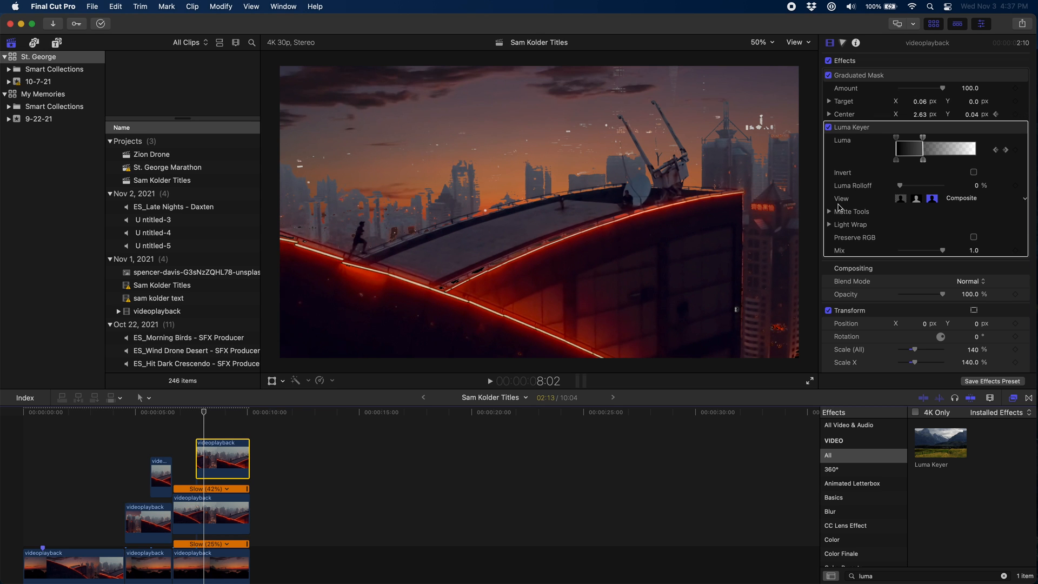
mouse_move(833, 229)
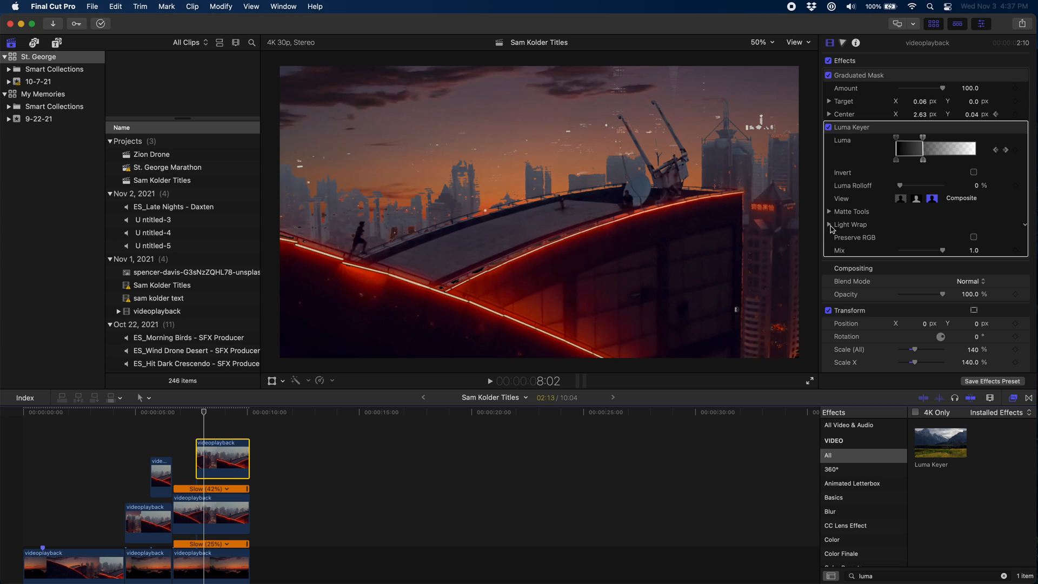
- Expand Matte Tools for Fill Holes 10 on the top clip, then select the small clip for Edge Distance 3
click(829, 211)
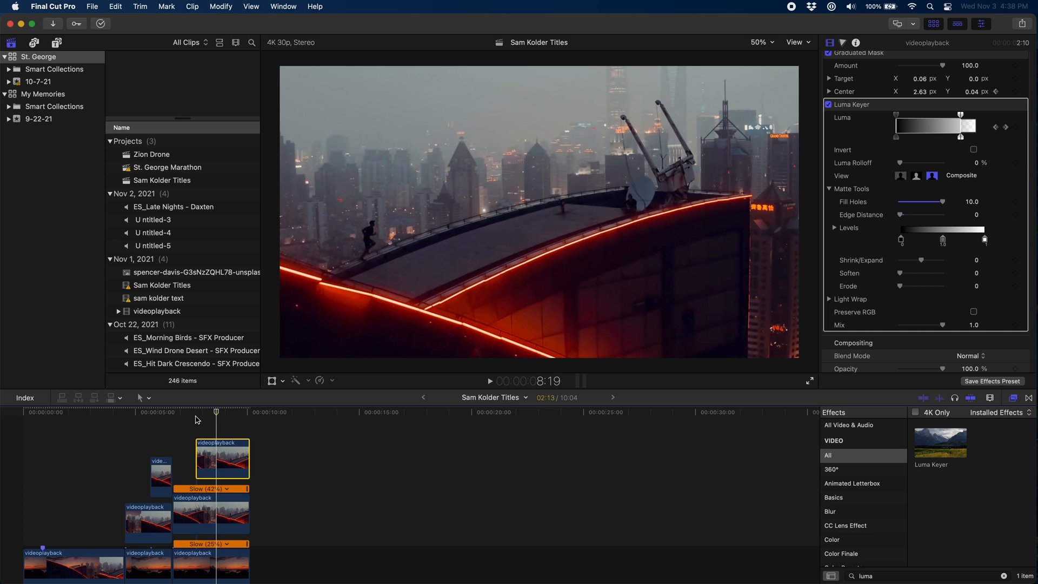
click(160, 477)
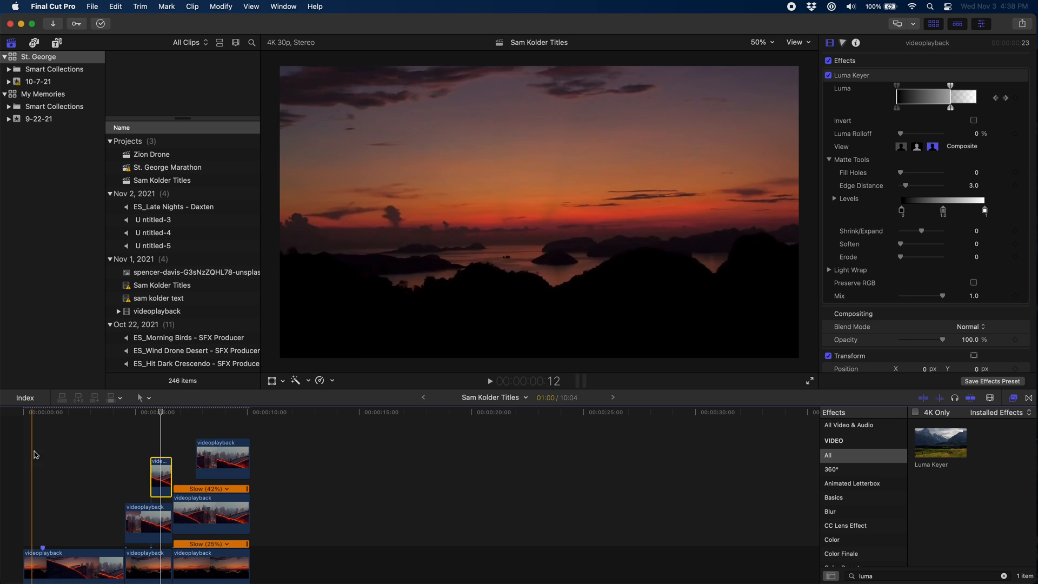